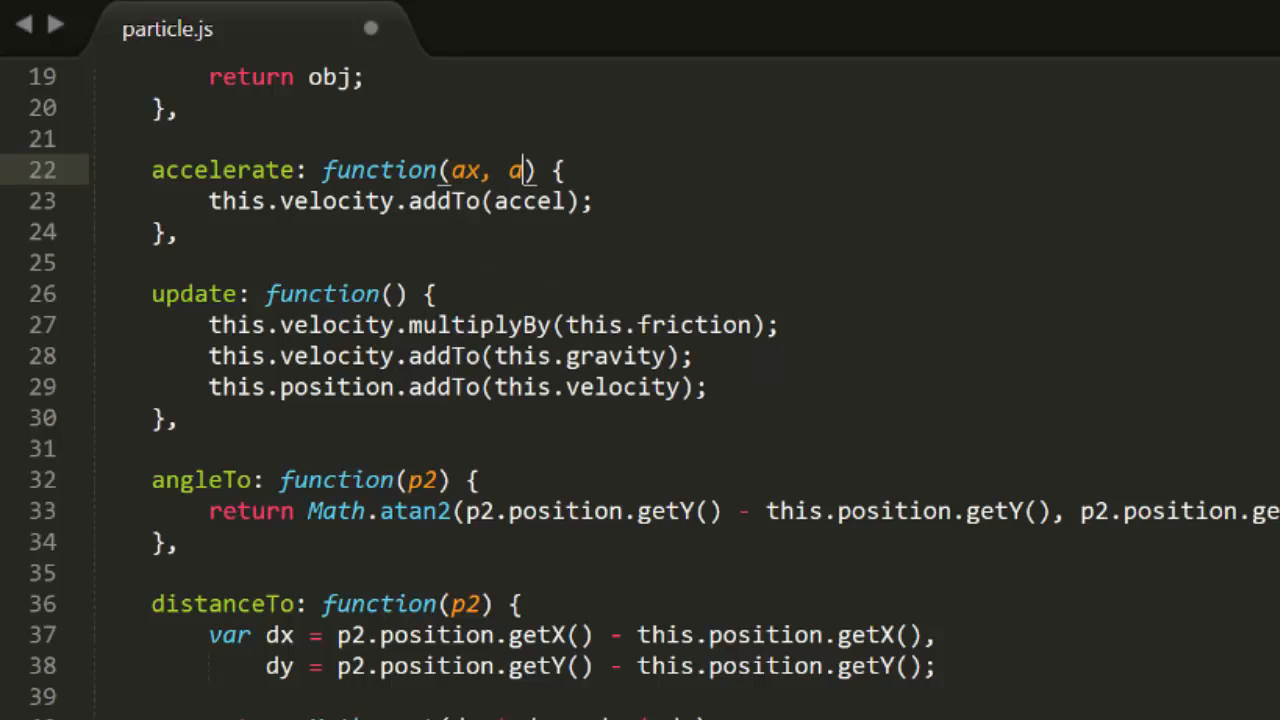
type("y")
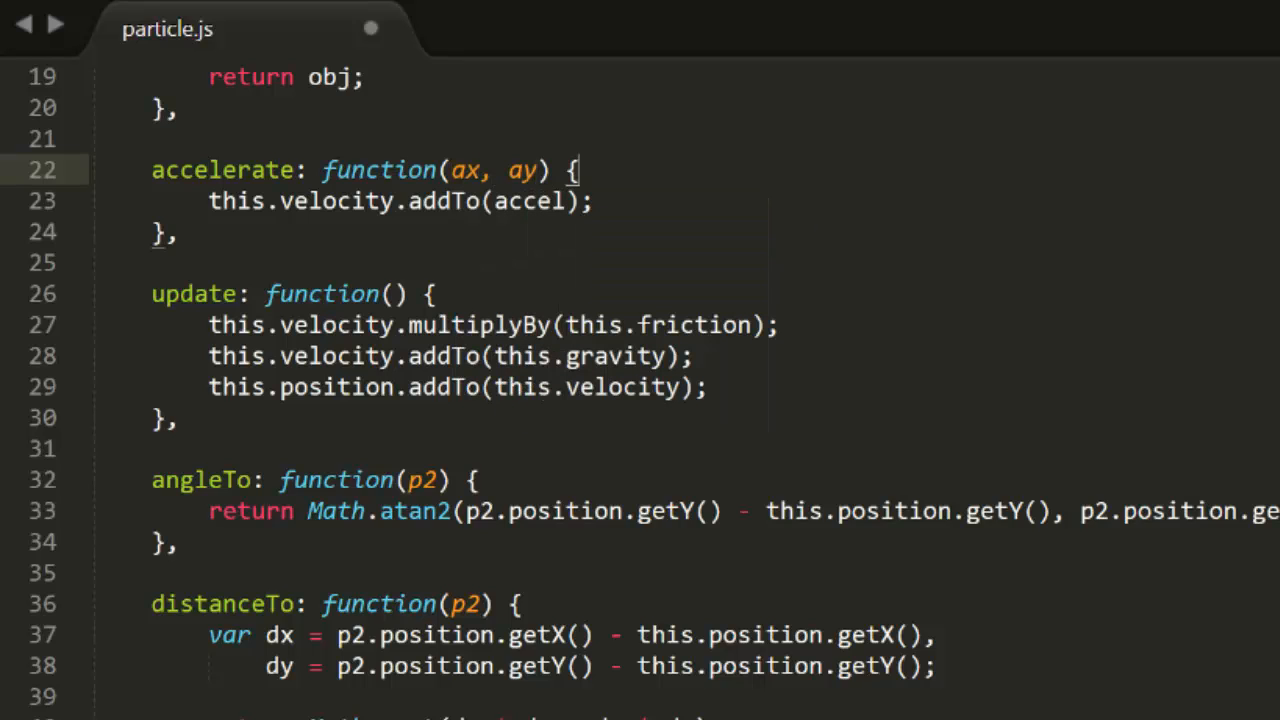
scroll("down", 3)
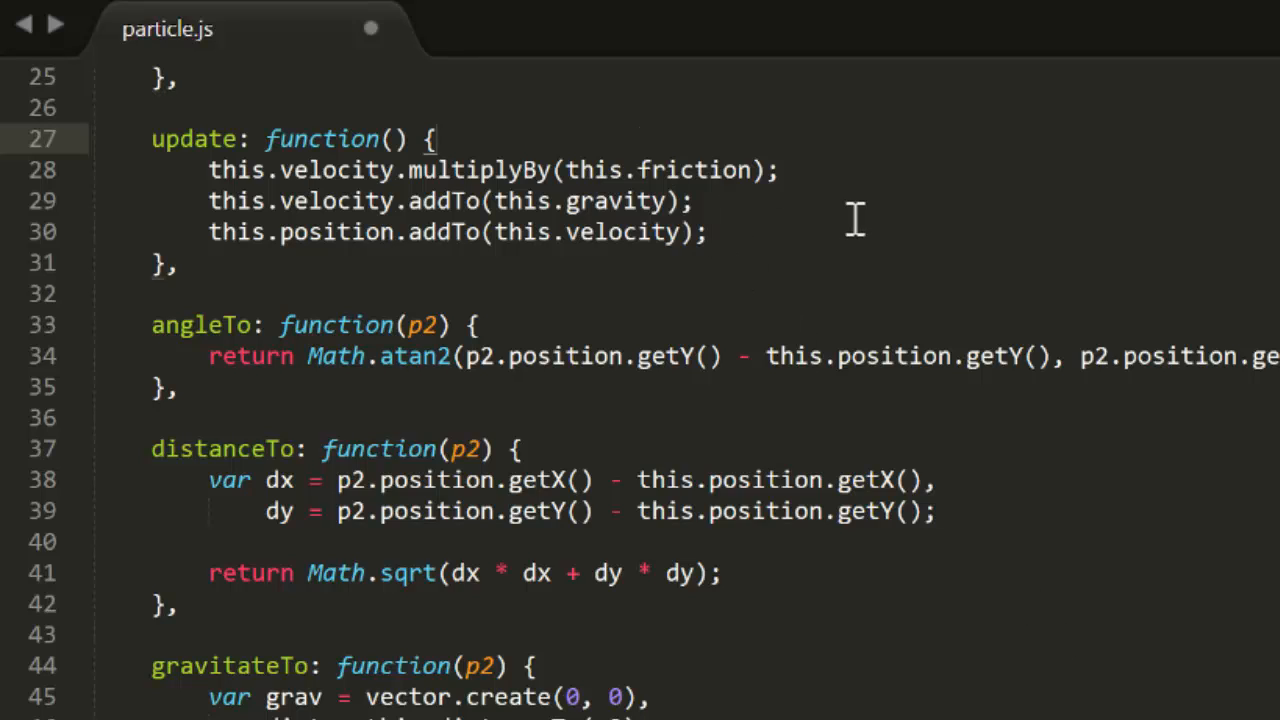
type("this.vx *= this.f")
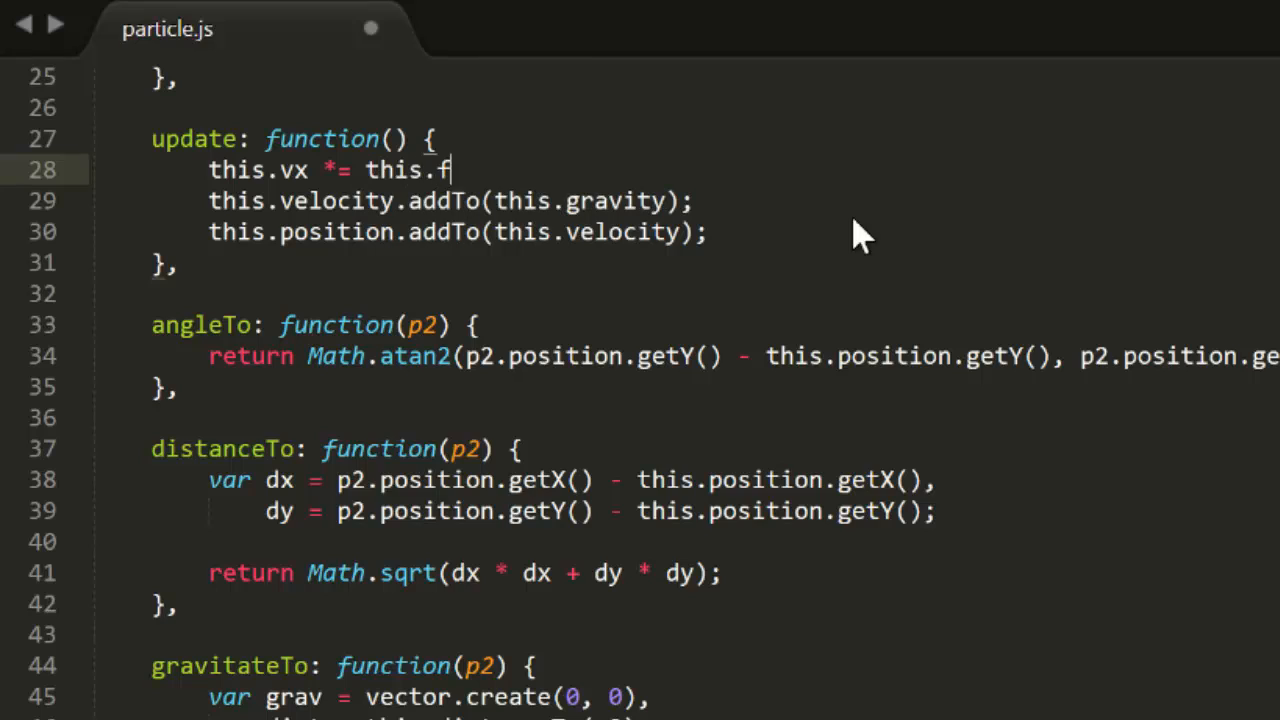
type("riction;")
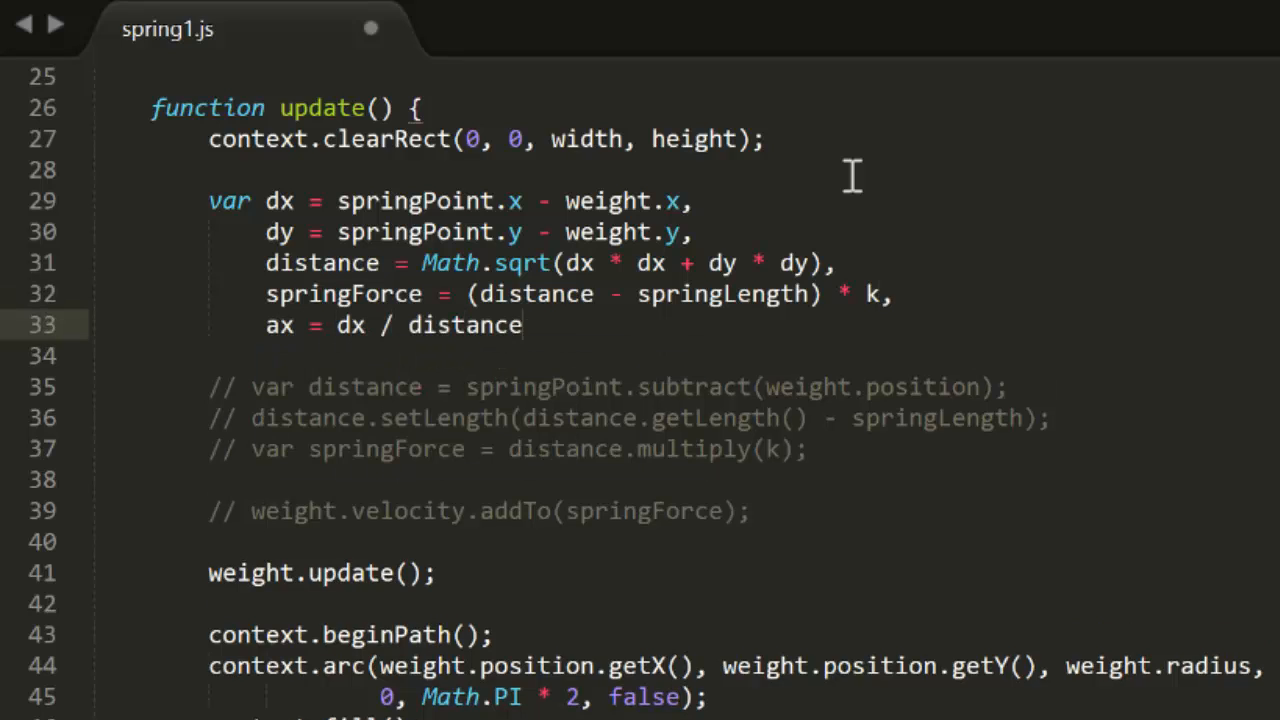
type("* springForce,")
left_click(682, 355)
type("ay = dy / di")
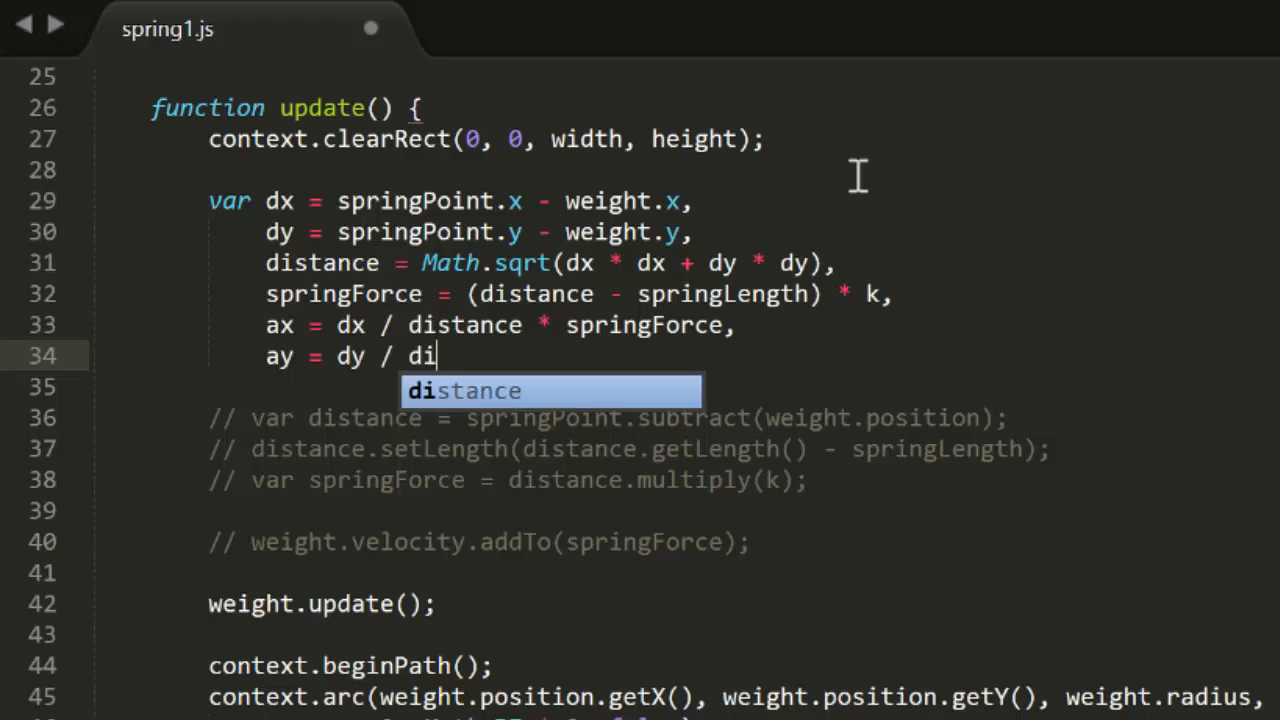